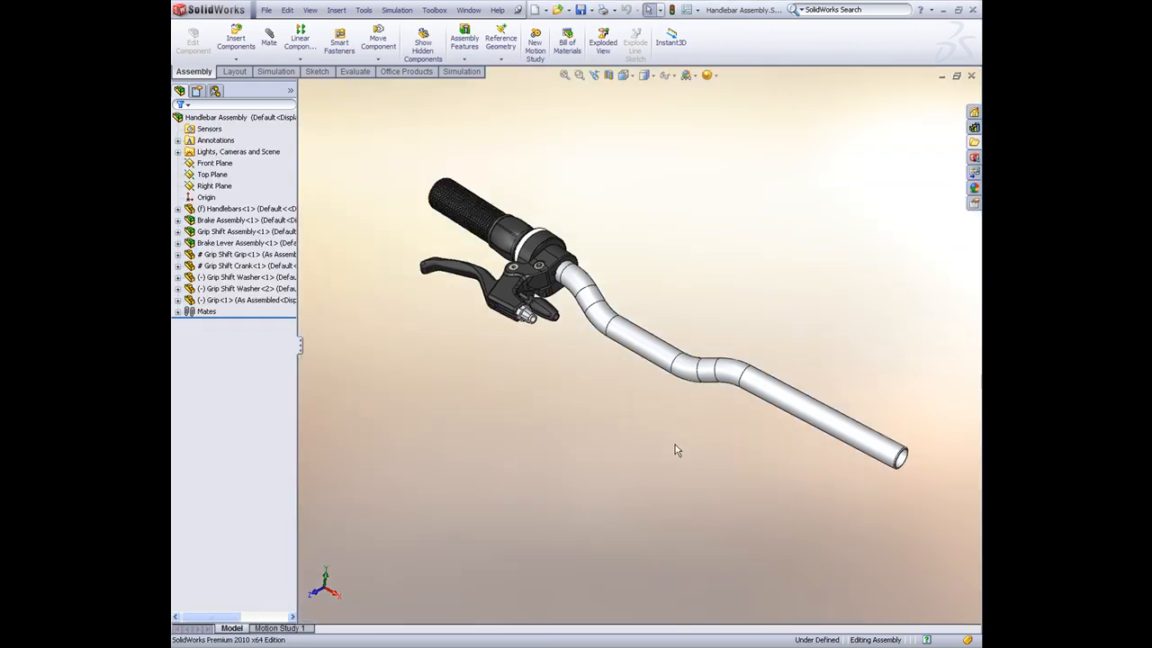
# Rotate the handlebar assembly for a look, then start Mirror Components from Linear Component Pattern.
pyautogui.moveTo(677, 449); pyautogui.dragTo(698, 468)
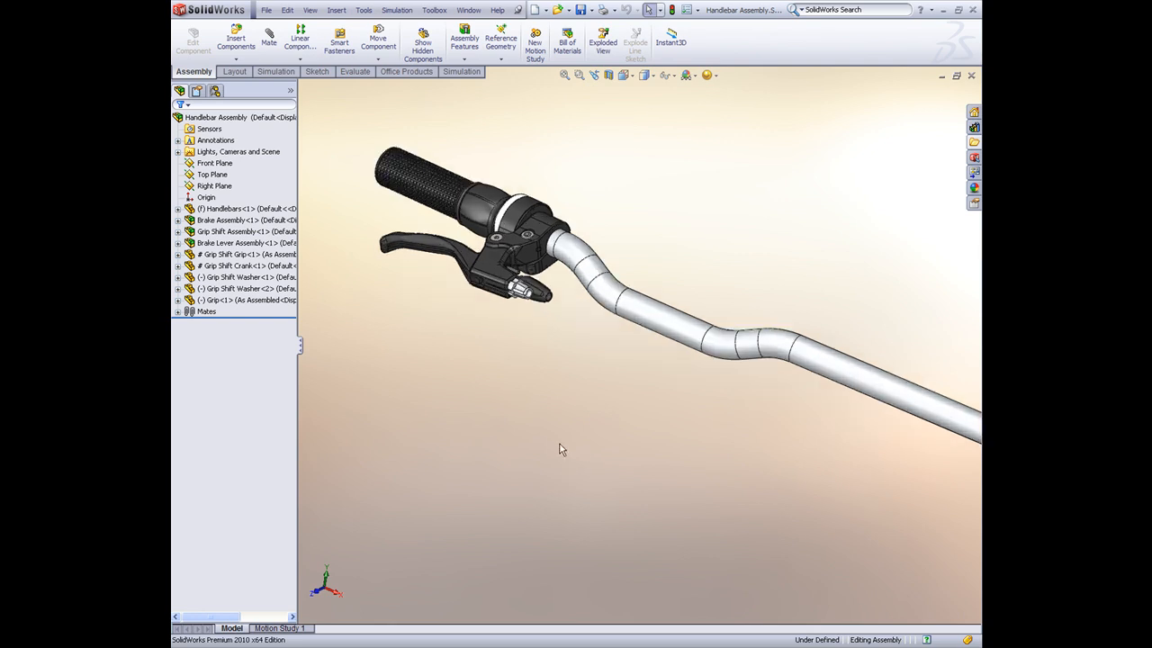
pyautogui.moveTo(562, 450); pyautogui.dragTo(724, 252)
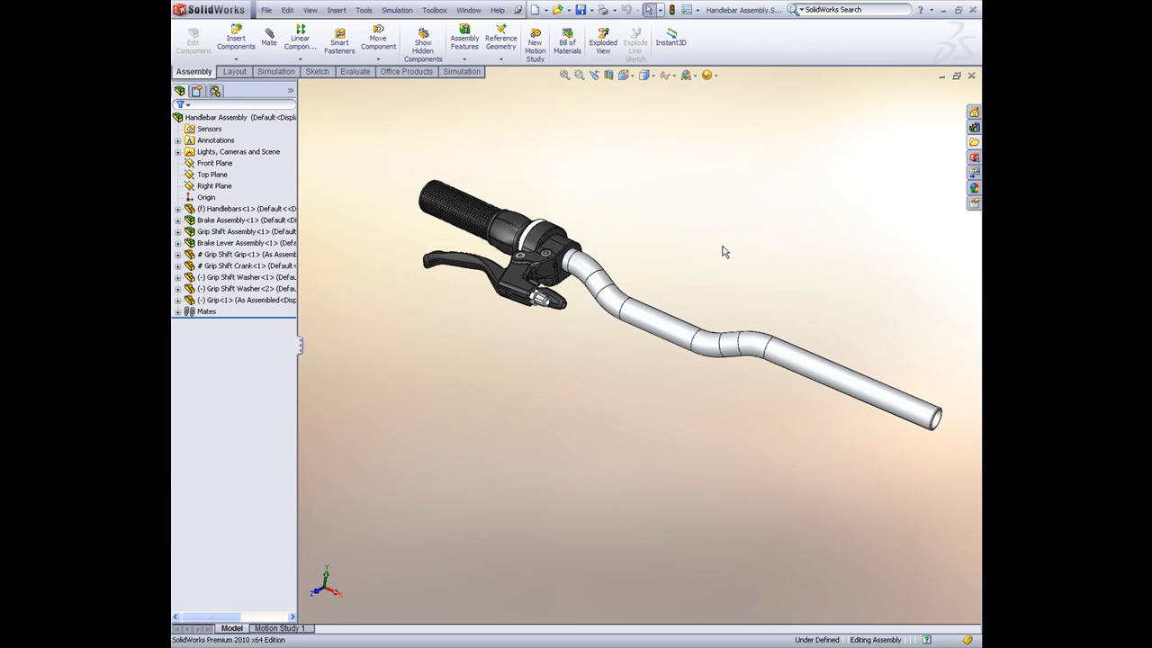
pyautogui.click(243, 209)
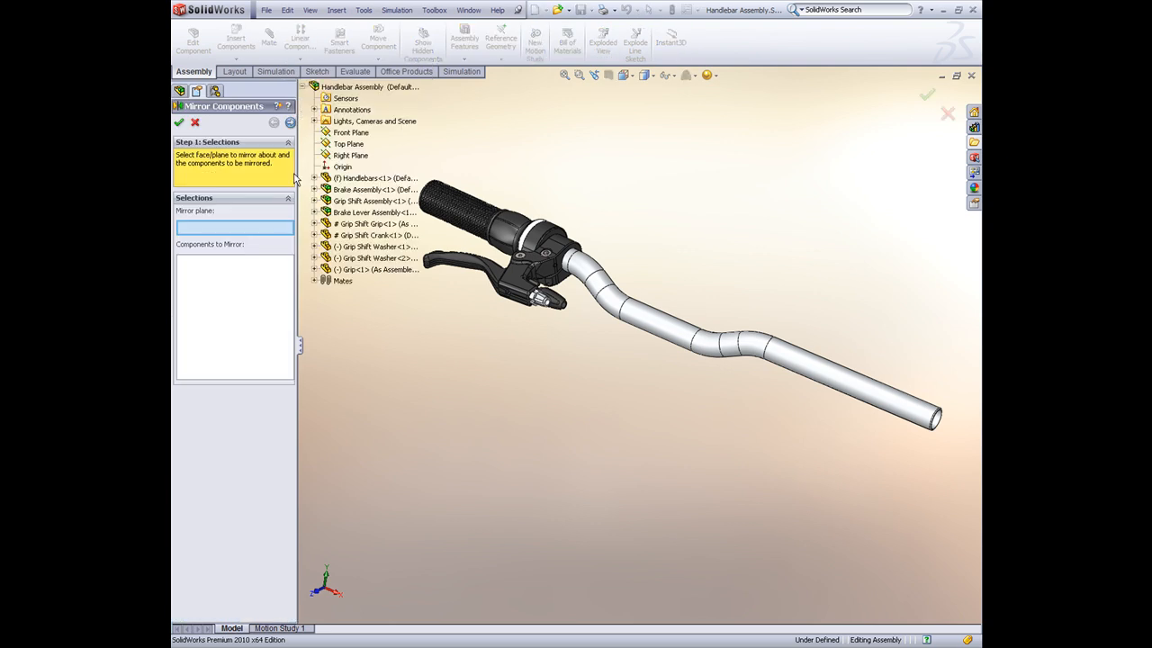
# Use Right Plane as the mirror plane and select the brake, grip shift, lever, washer and grip components.
pyautogui.click(351, 155)
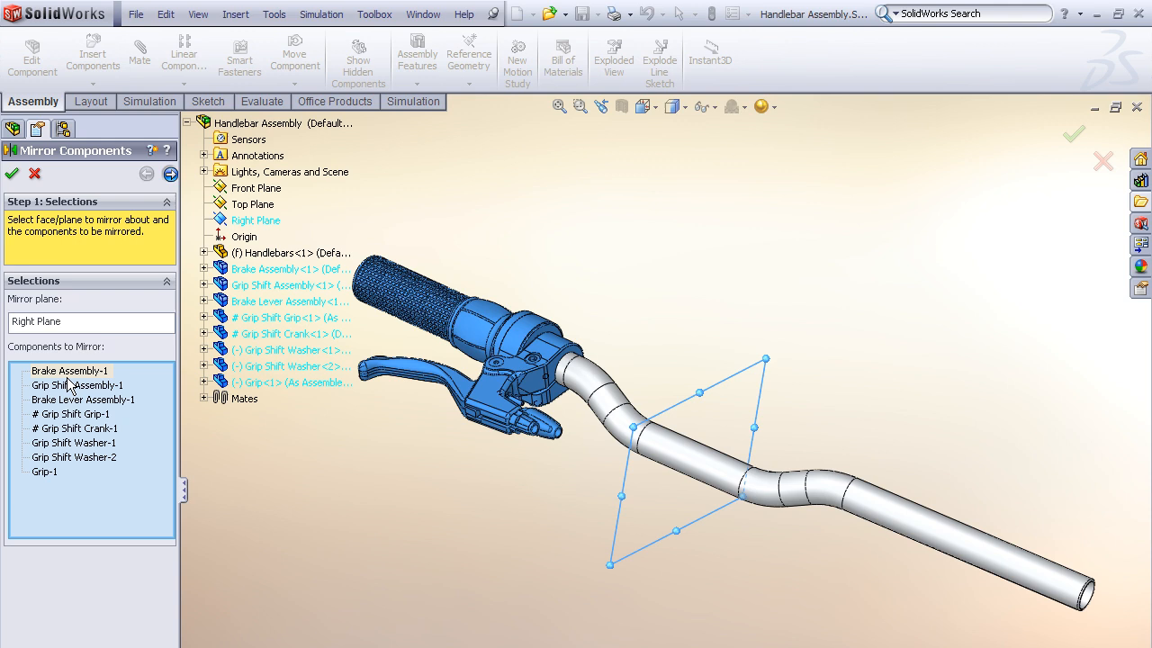
pyautogui.click(147, 173)
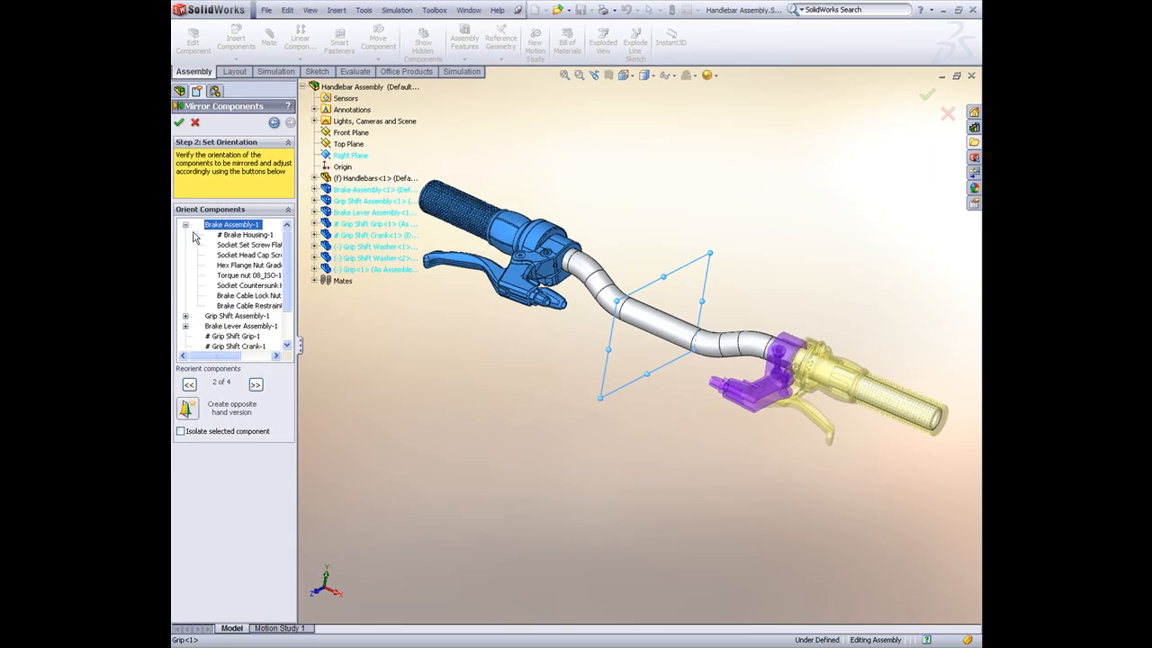
# Make Brake Housing, Grip Shift Guide and Grip Shift Cover opposite-hand versions, isolating each to check orientation.
pyautogui.click(256, 385)
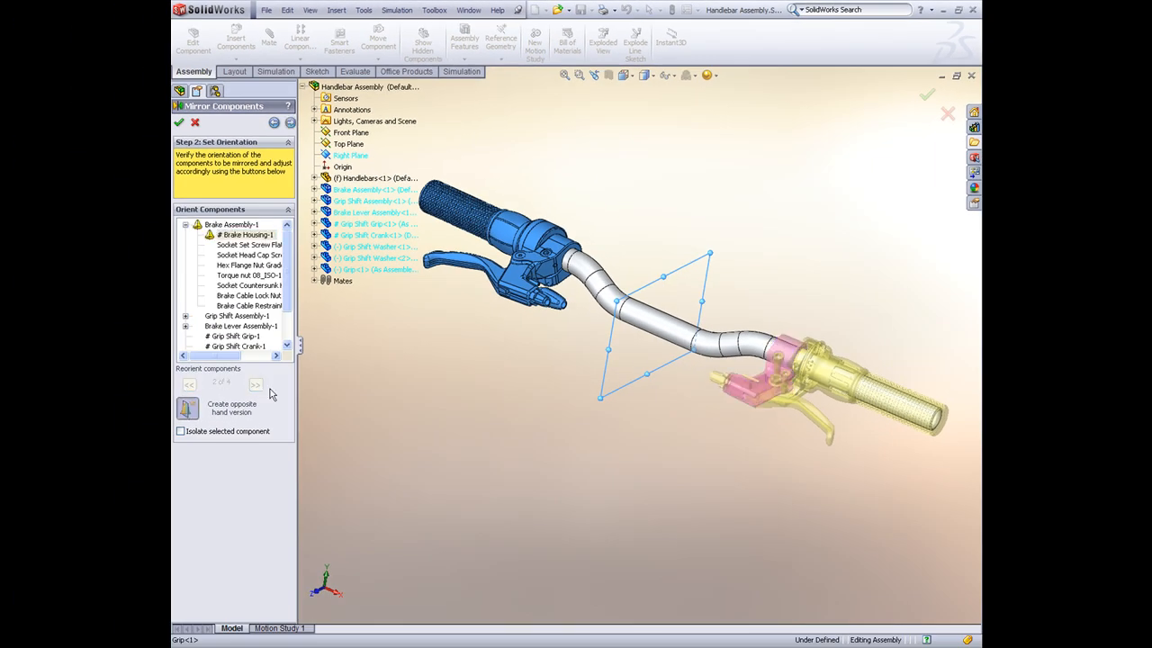
pyautogui.click(256, 385)
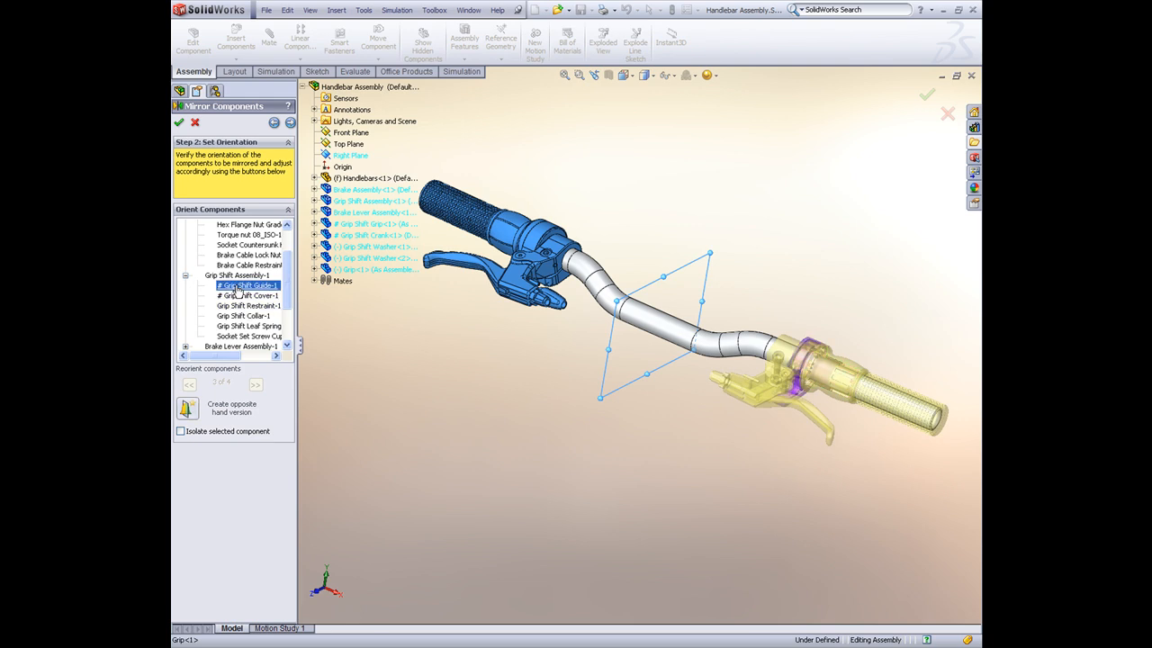
pyautogui.click(180, 432)
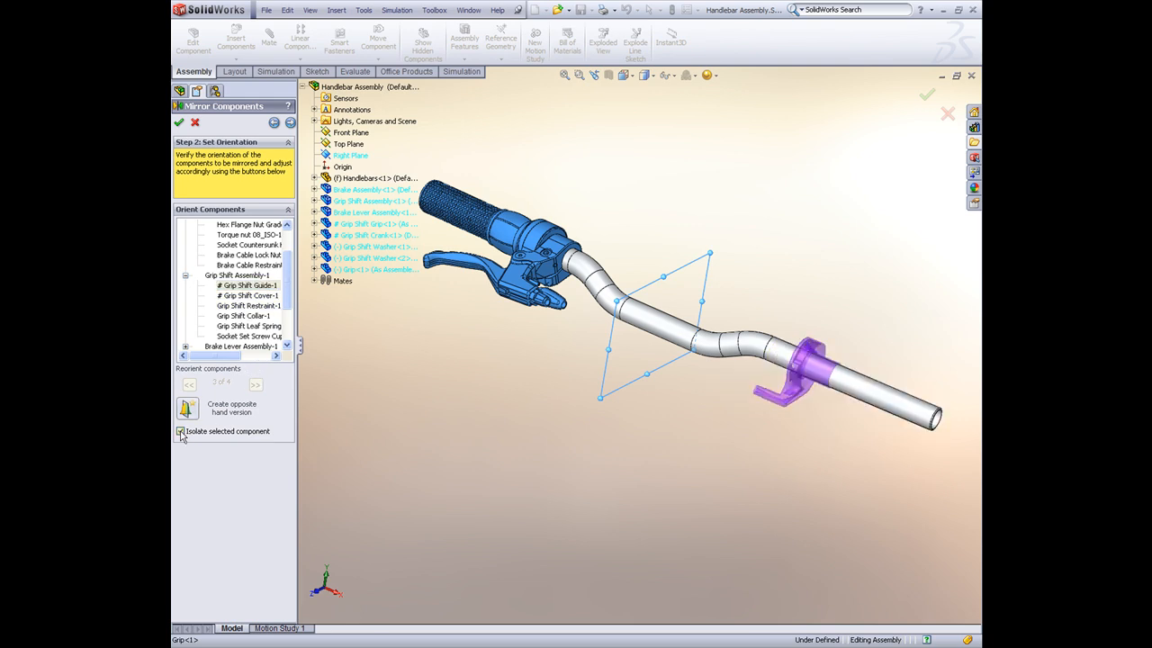
pyautogui.click(180, 432)
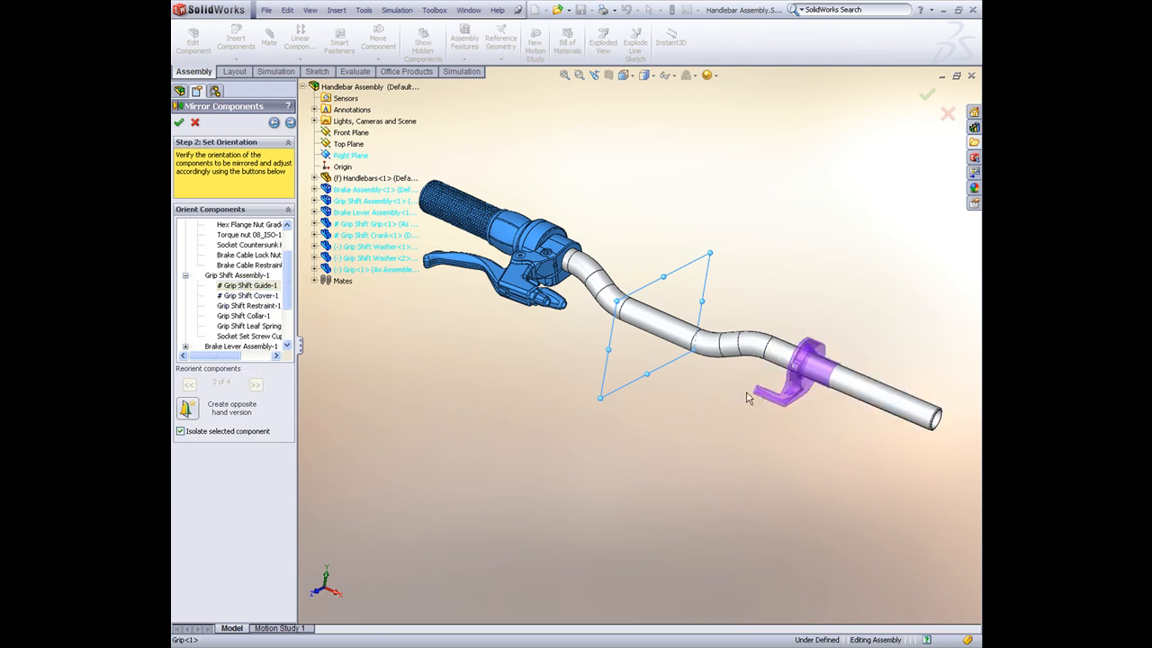
pyautogui.click(187, 406)
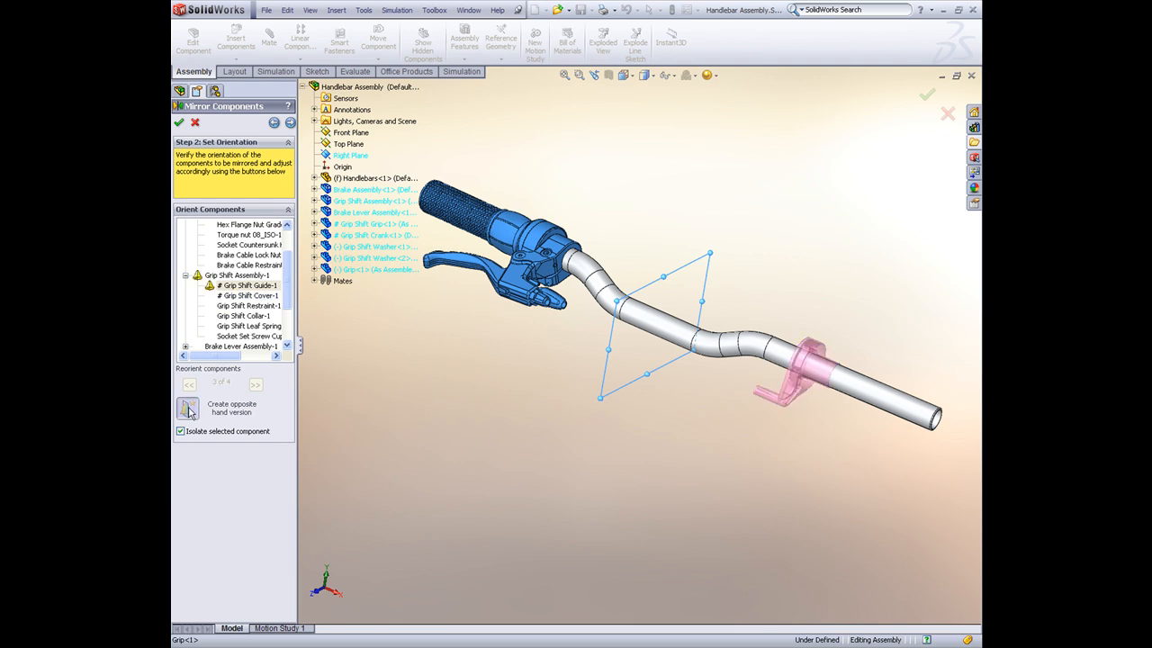
pyautogui.click(256, 385)
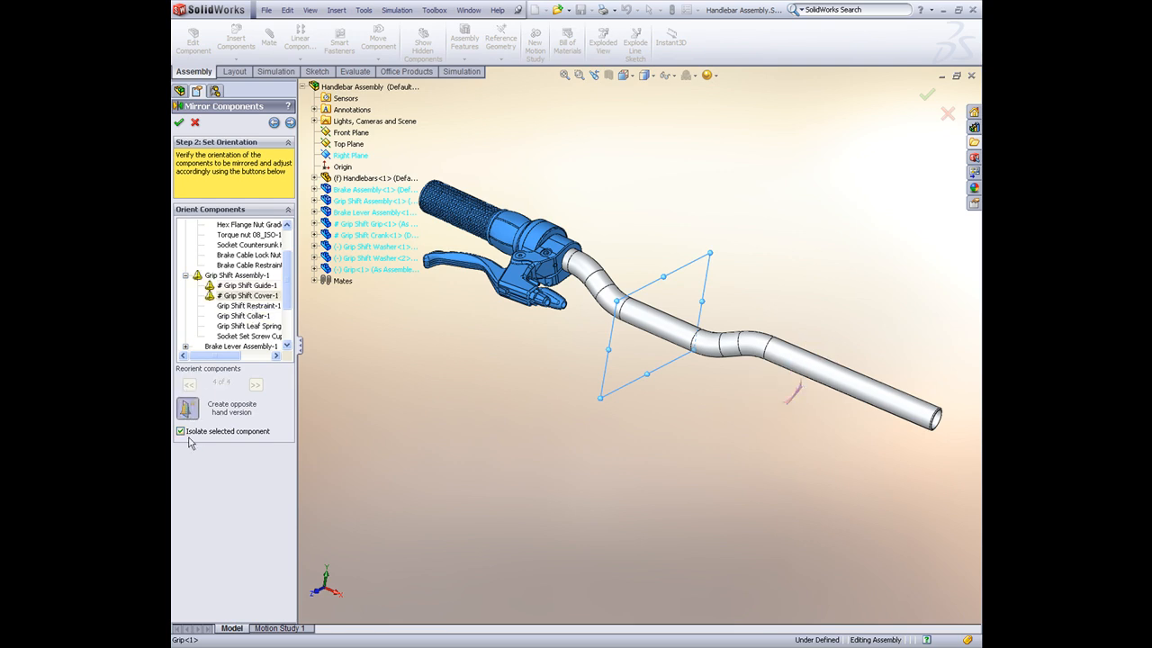
pyautogui.click(274, 123)
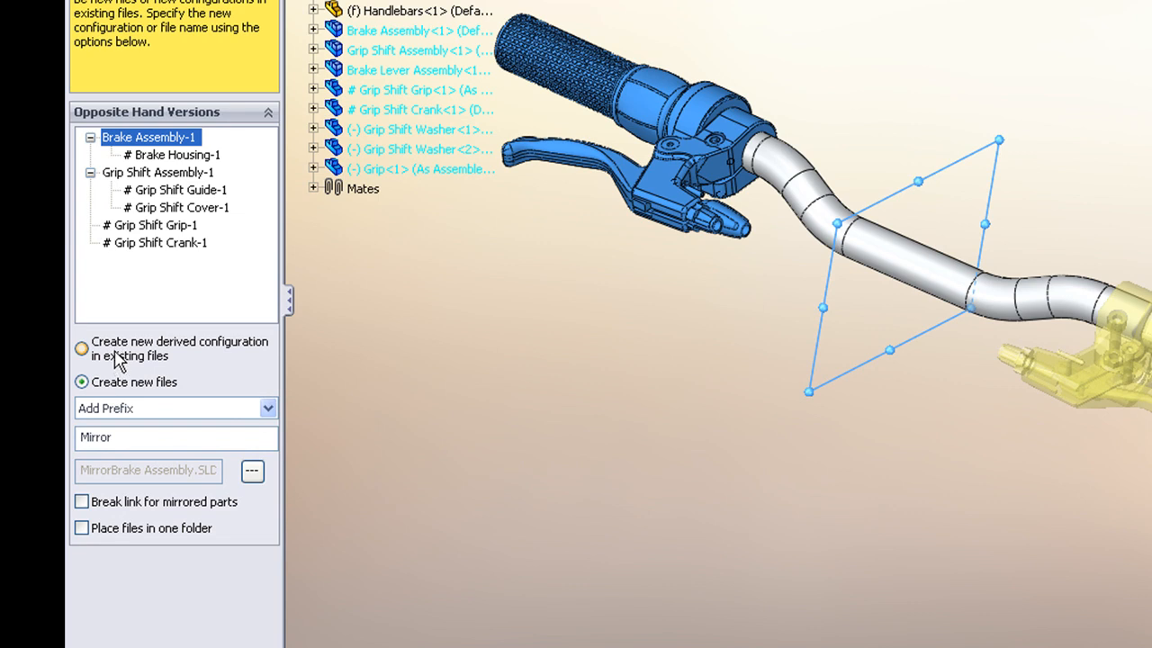
# Save the opposite-hand parts as new files with the 'Mirror' prefix and finish the mirror.
pyautogui.click(81, 349)
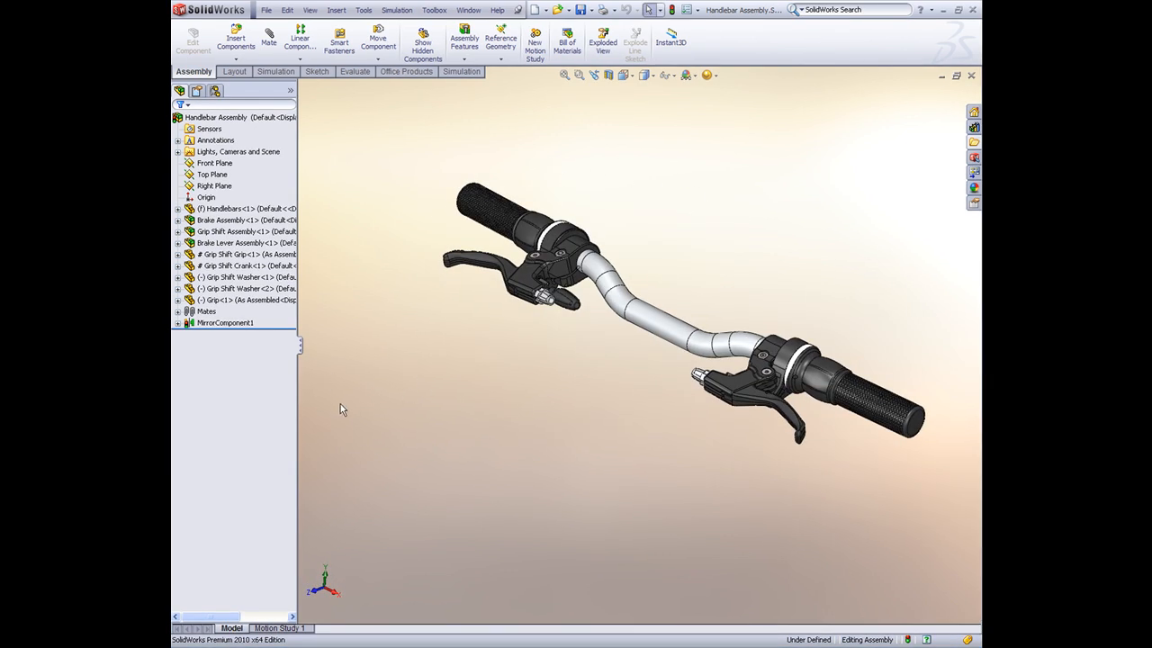
pyautogui.click(178, 322)
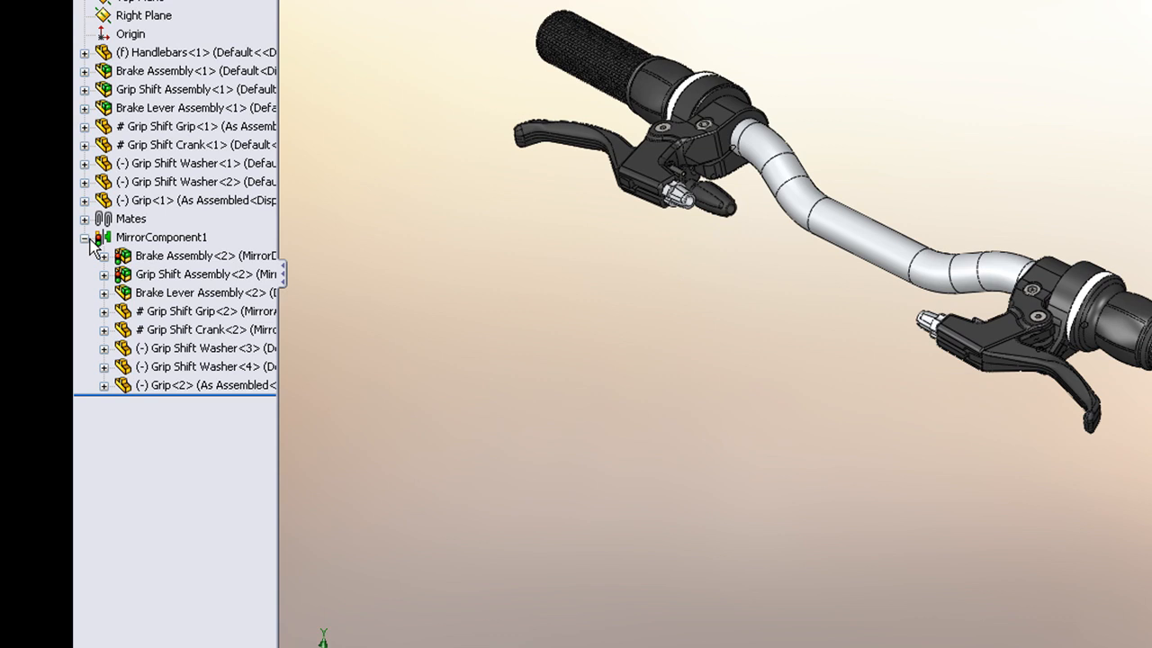
pyautogui.click(160, 238)
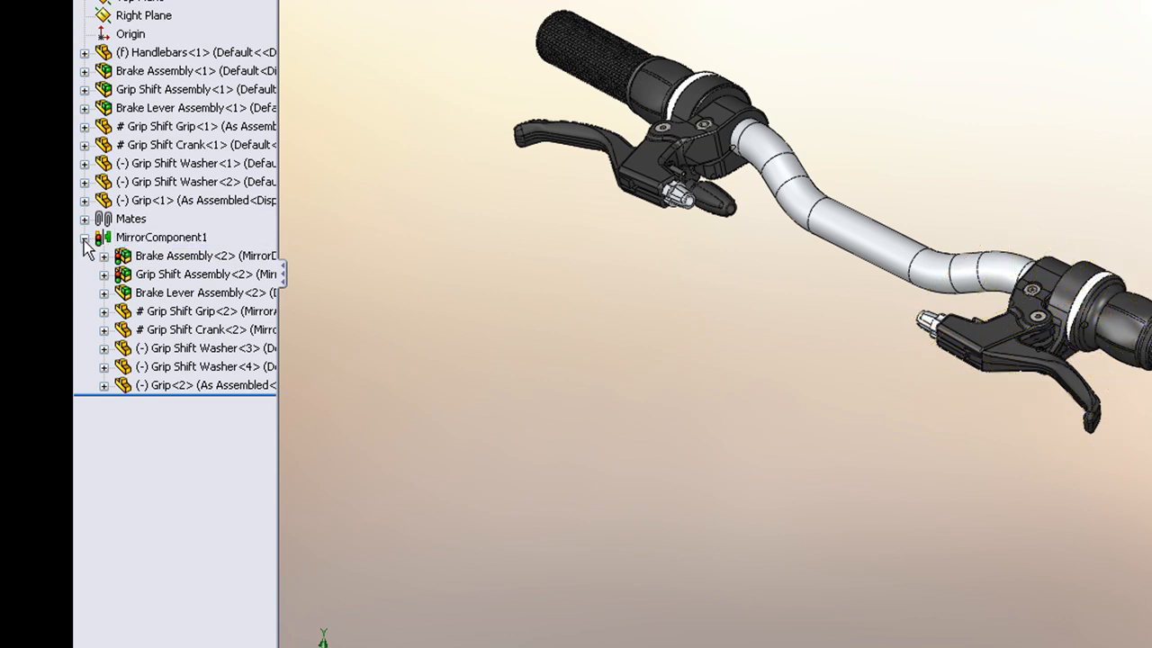
pyautogui.click(83, 238)
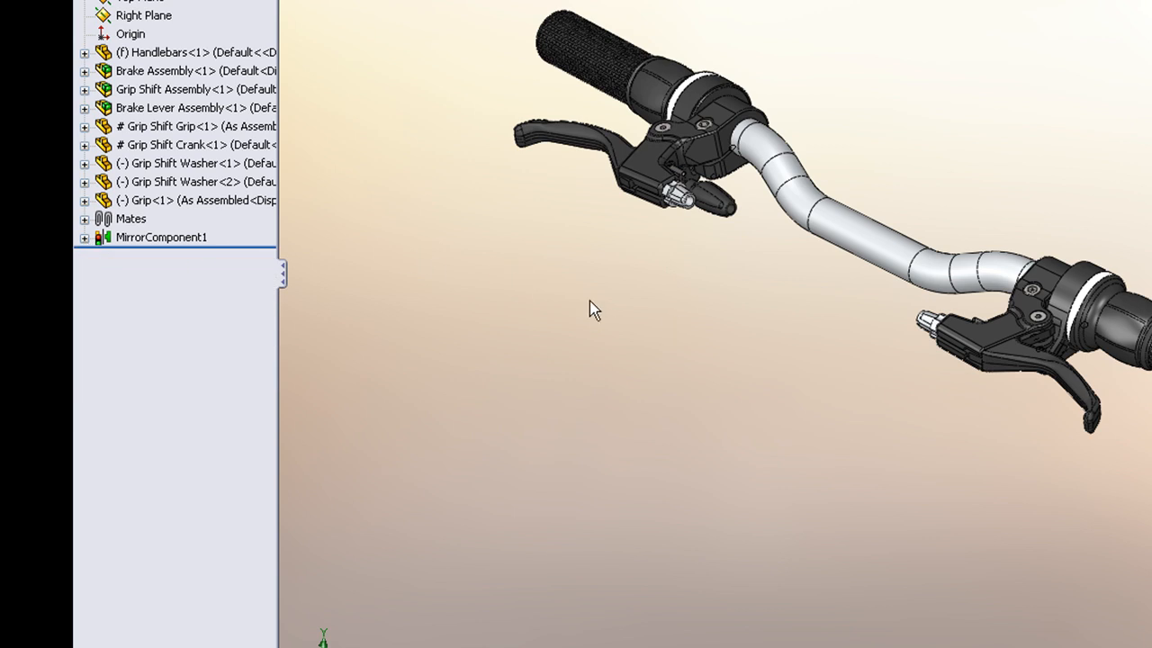
pyautogui.click(129, 219)
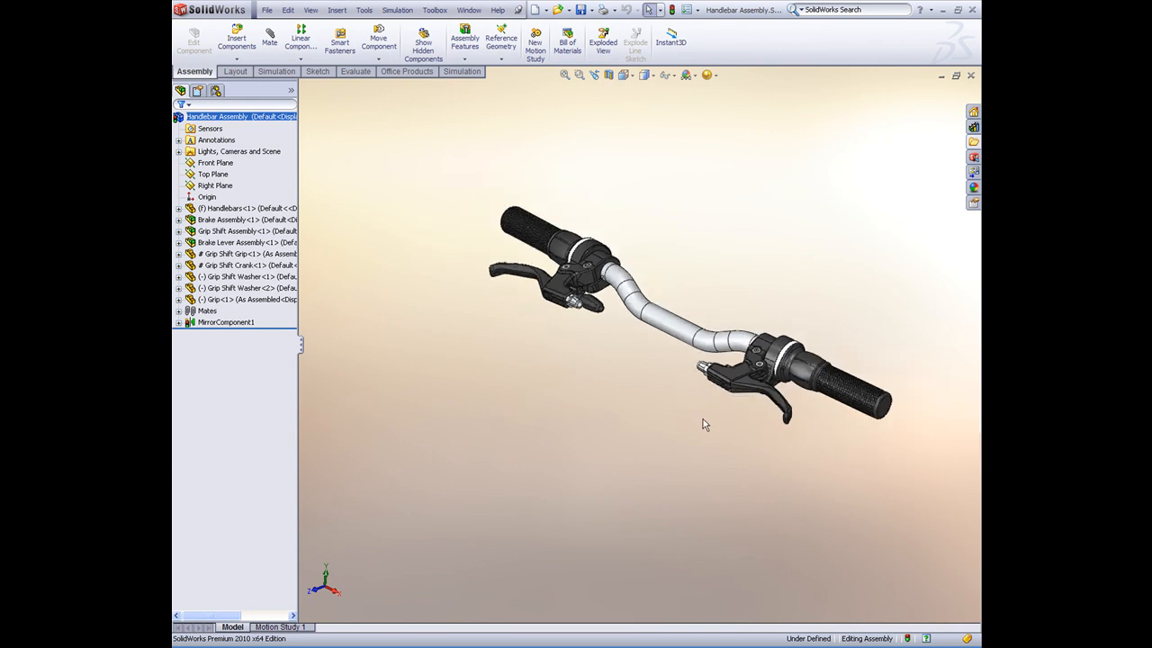
# Rotate the finished mirrored handlebar to view both matching ends.
pyautogui.moveTo(706, 425); pyautogui.dragTo(673, 439)
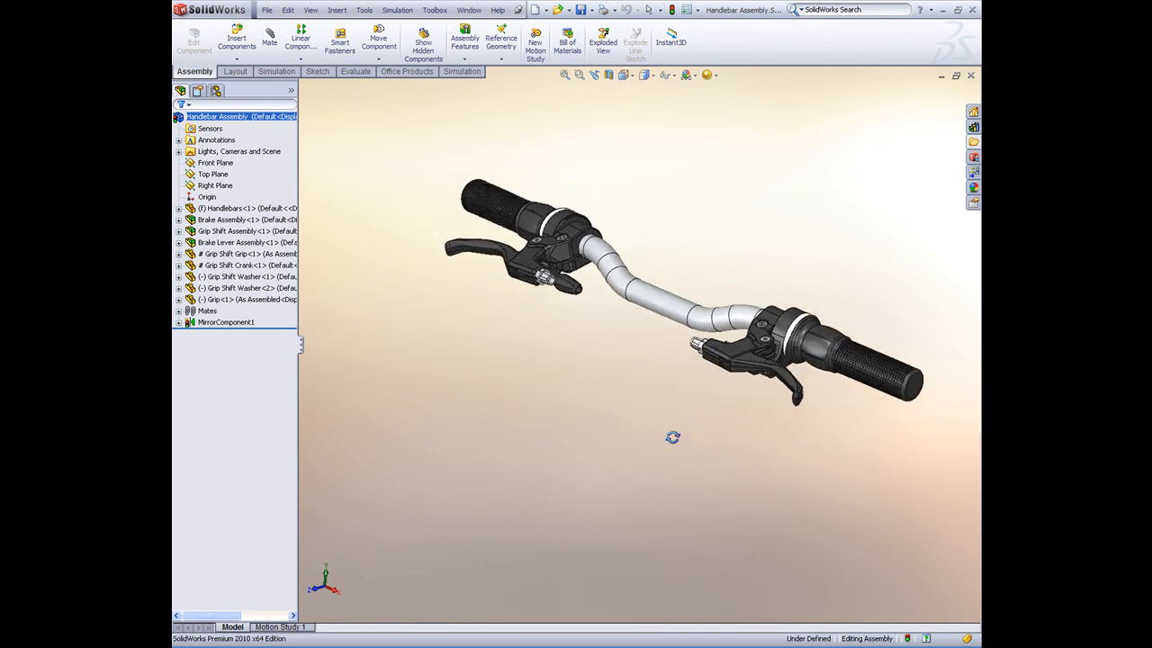
pyautogui.moveTo(673, 437); pyautogui.dragTo(576, 388)
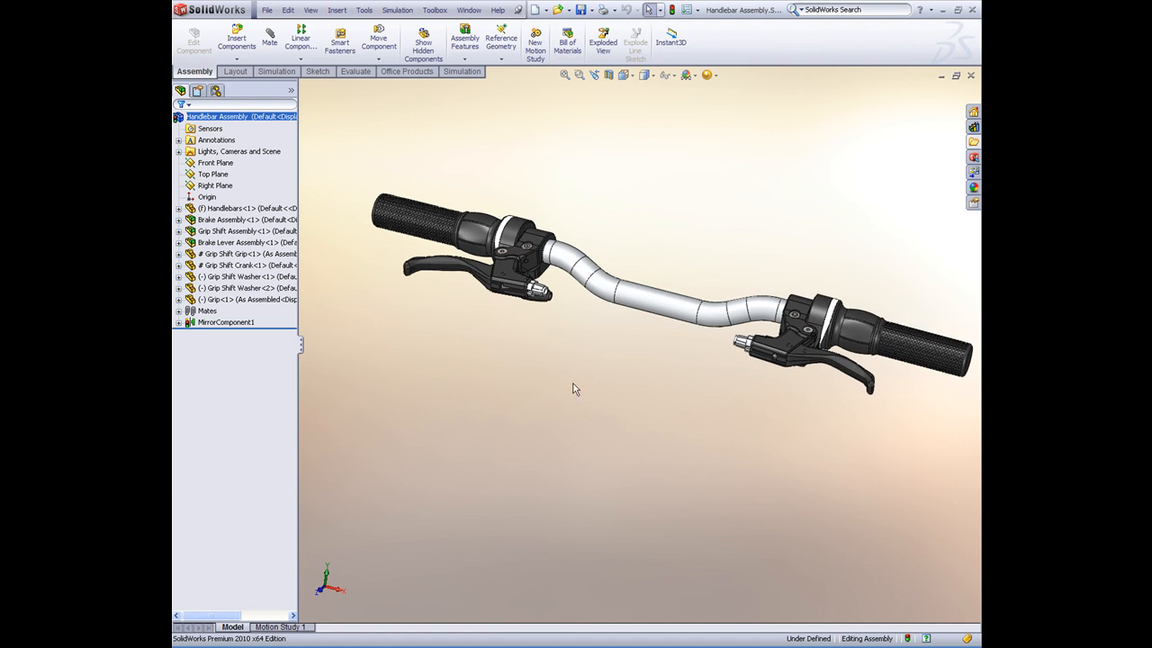
pyautogui.moveTo(423, 266)
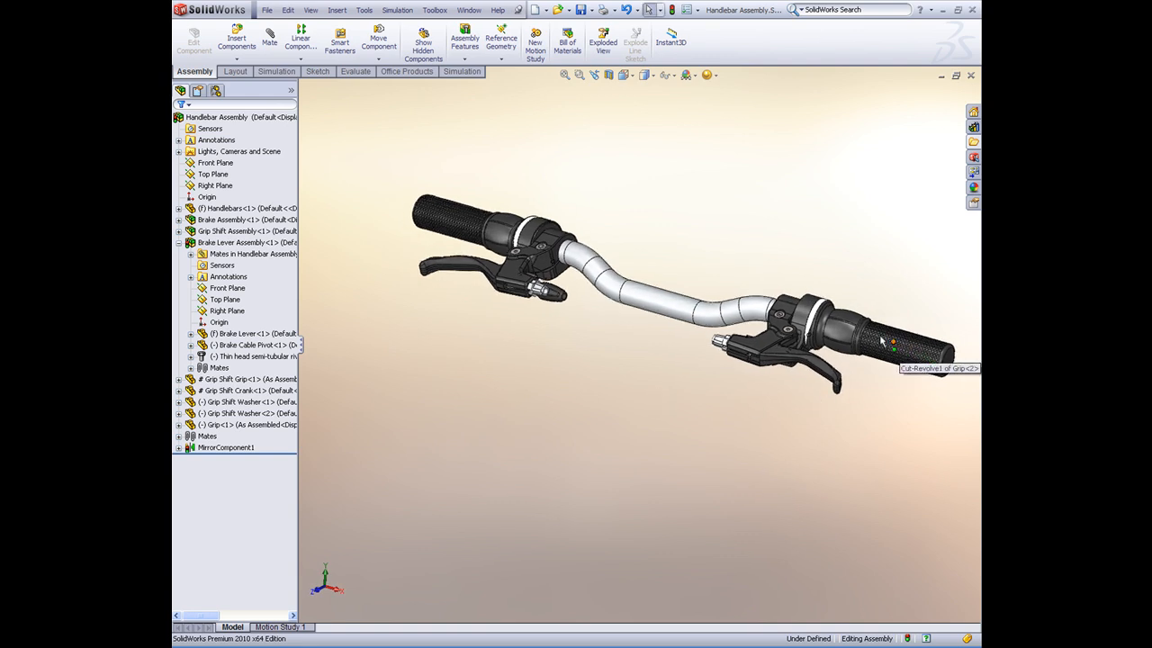
pyautogui.moveTo(844, 334)
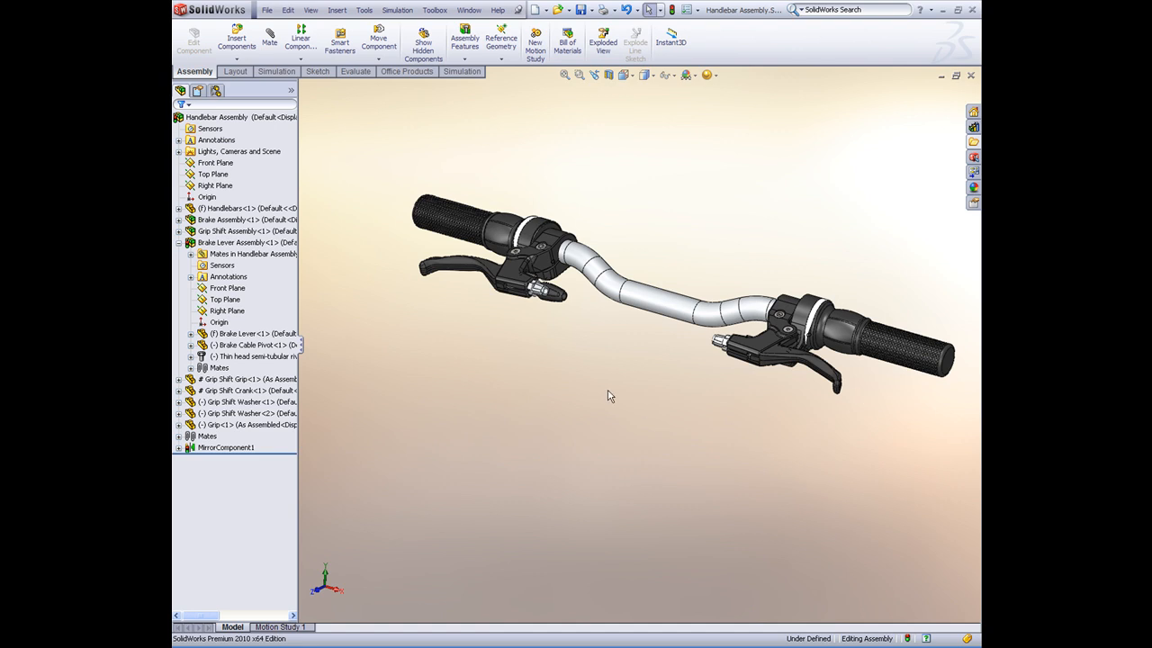
pyautogui.click(251, 333)
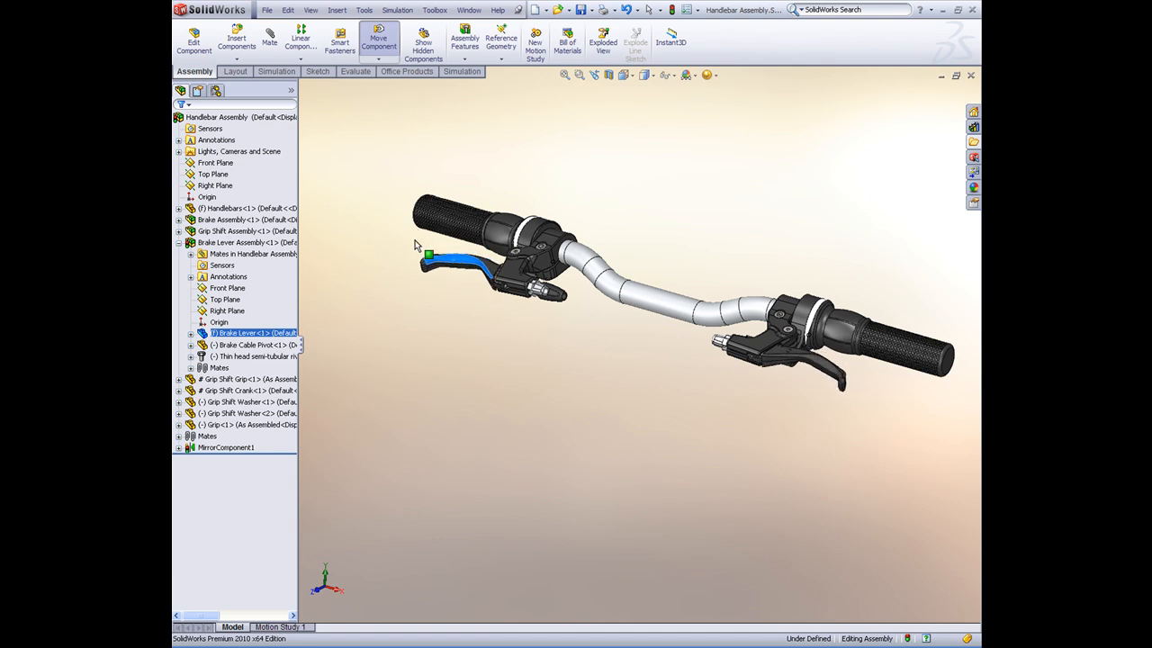
pyautogui.click(227, 446)
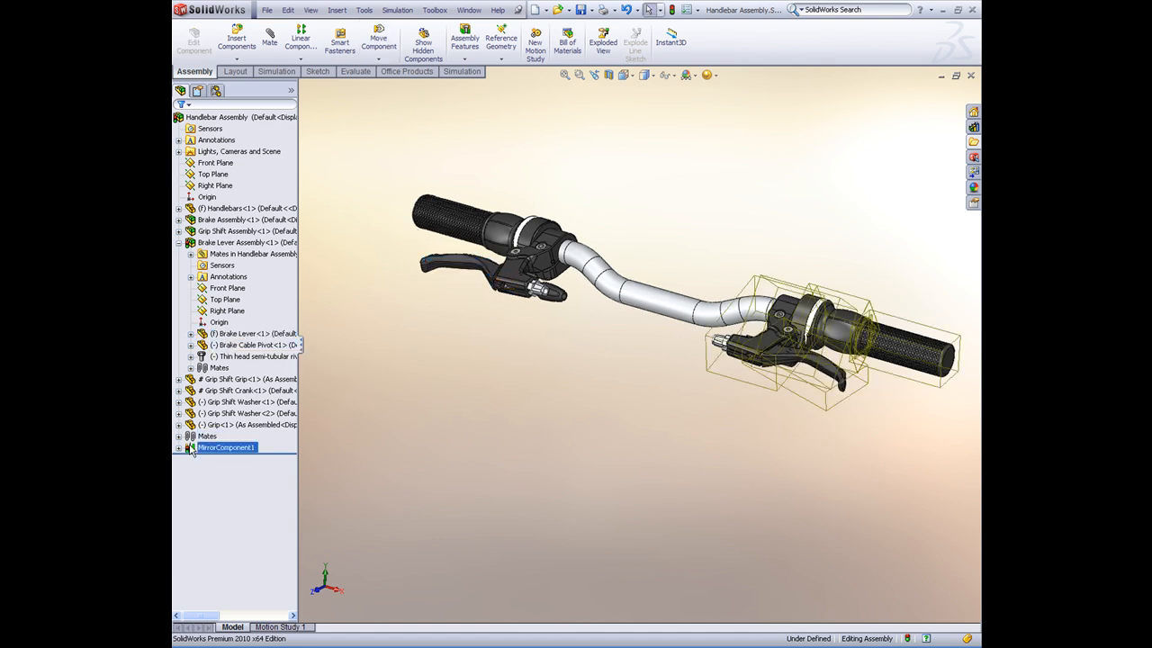
pyautogui.rightClick(226, 446)
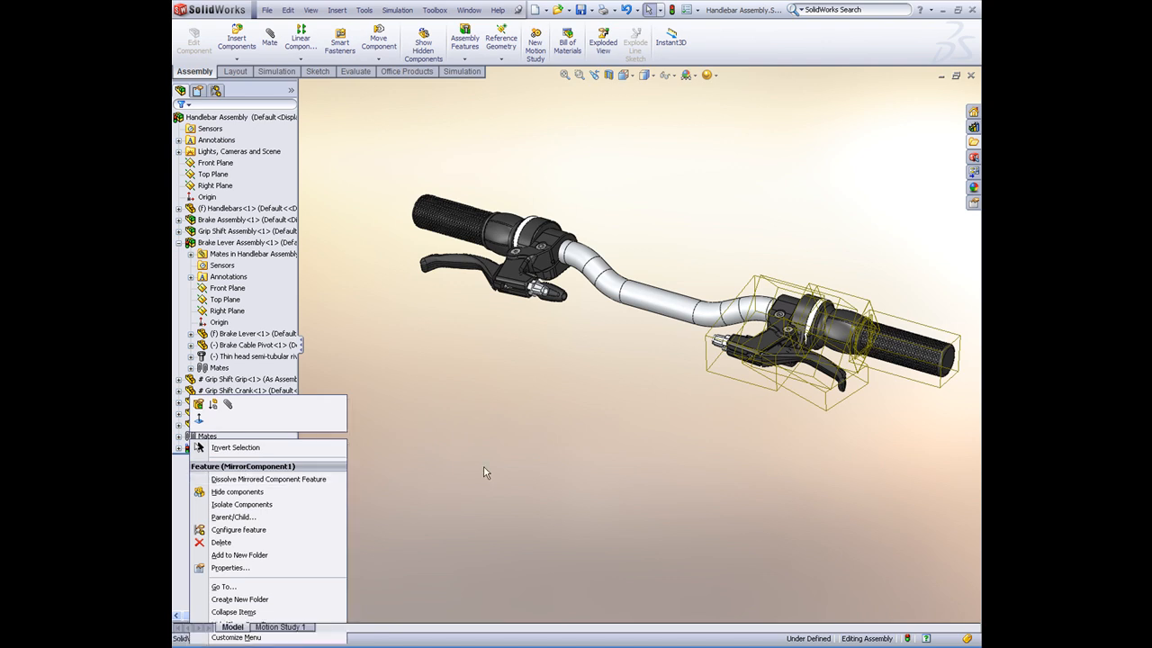
pyautogui.click(237, 491)
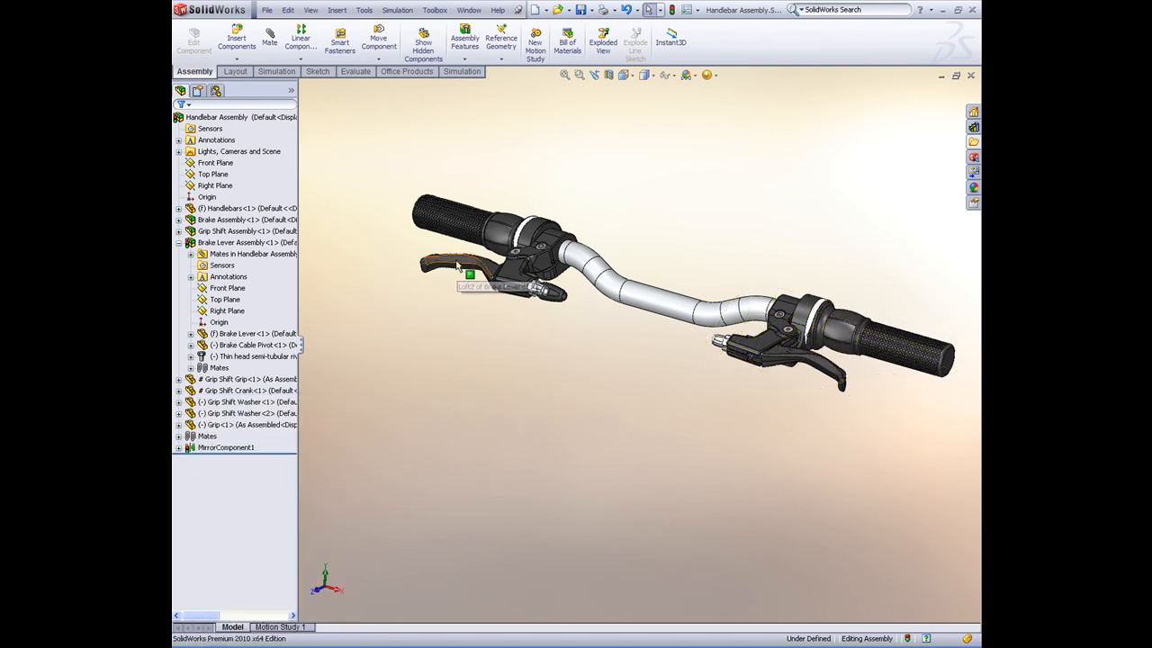